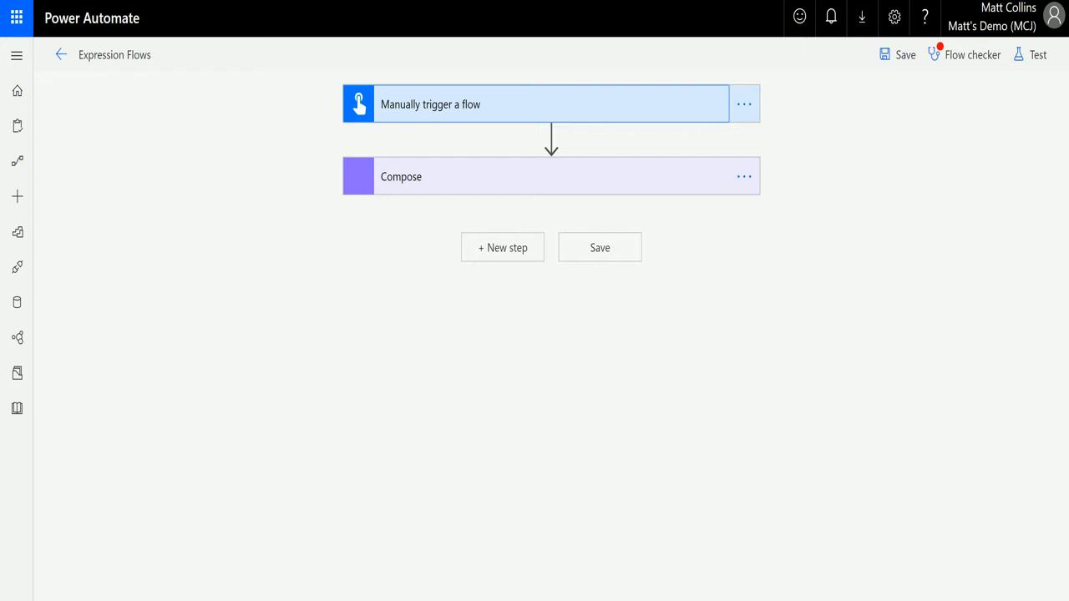
pyautogui.moveTo(421, 113)
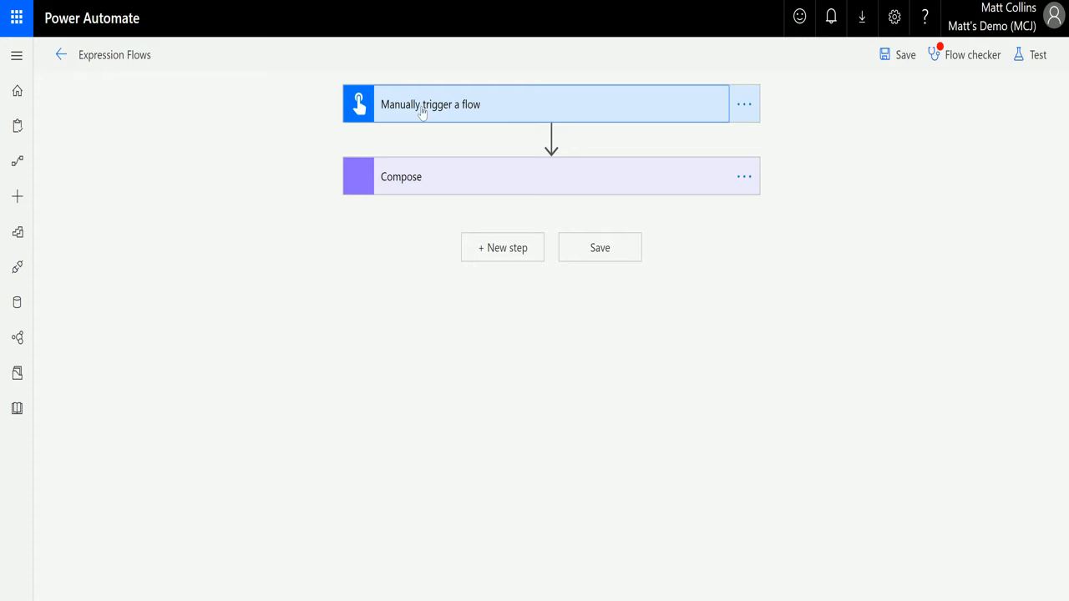
# Expand the 'Manually trigger a flow' and Compose cards to reveal their input fields
pyautogui.click(534, 104)
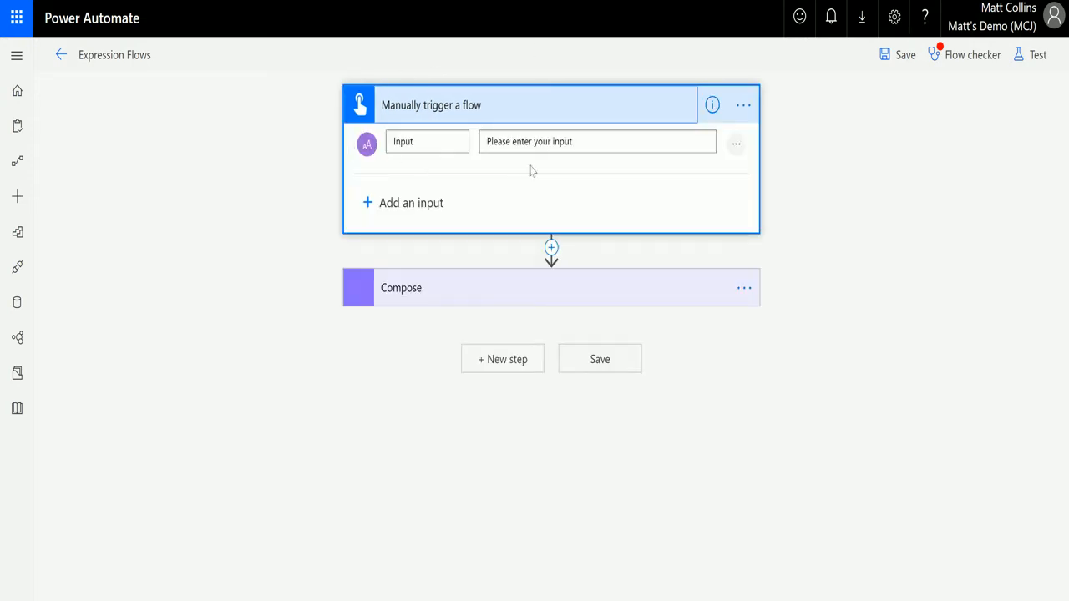
pyautogui.moveTo(426, 333)
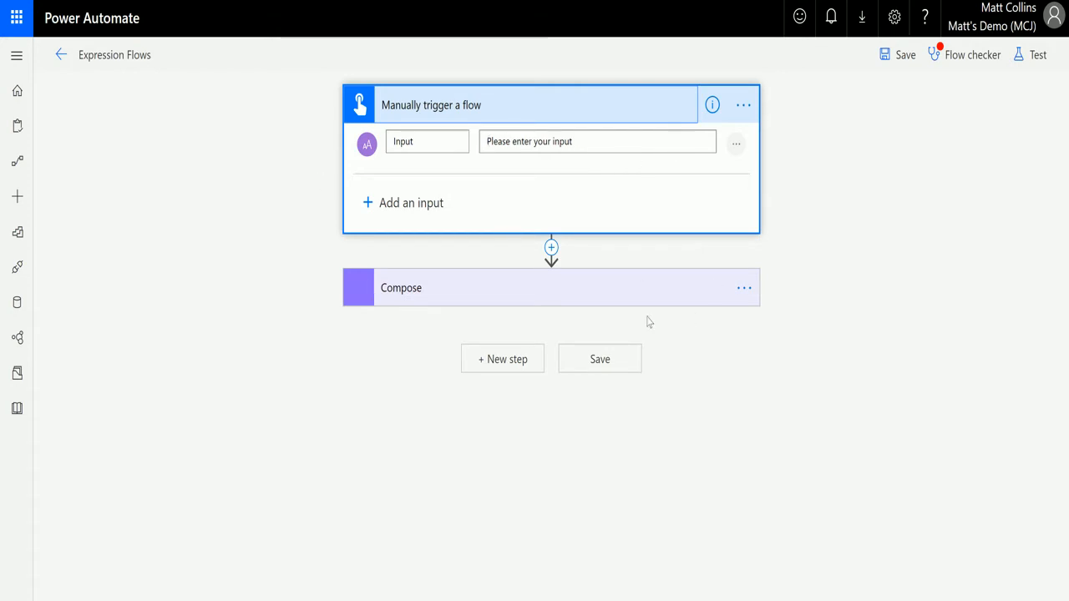
pyautogui.click(535, 287)
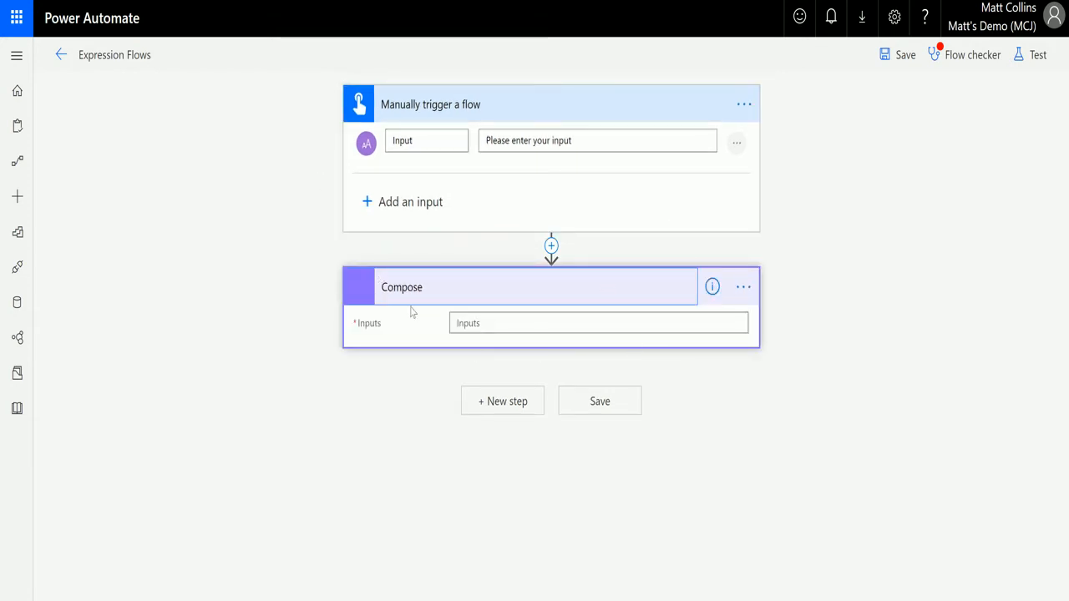
pyautogui.moveTo(374, 337)
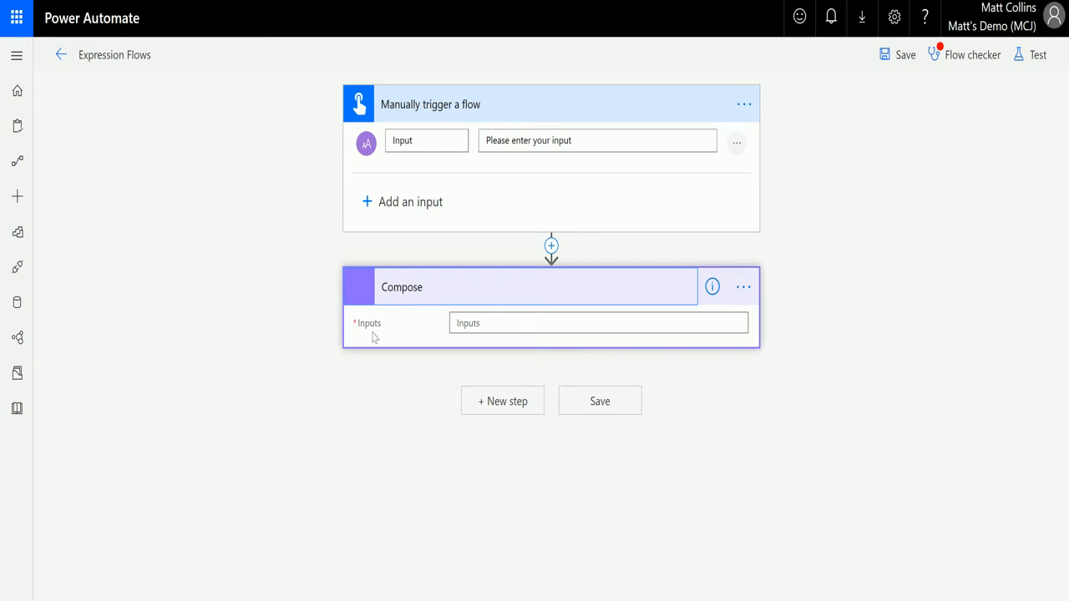
# Open the Compose Inputs expression editor and list all string functions down to lastIndexOf
pyautogui.click(597, 323)
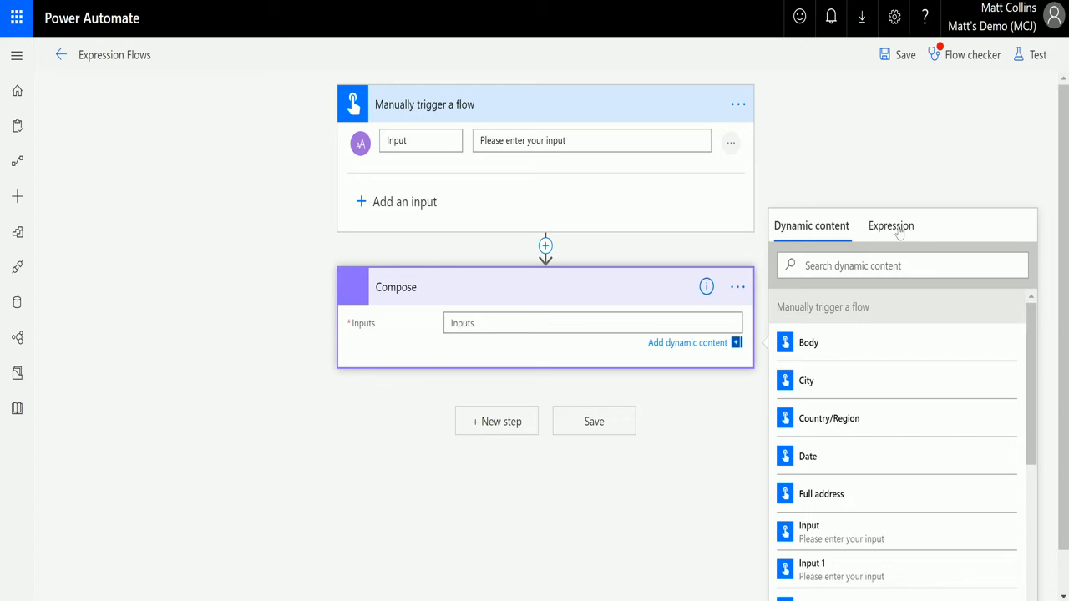
pyautogui.click(892, 226)
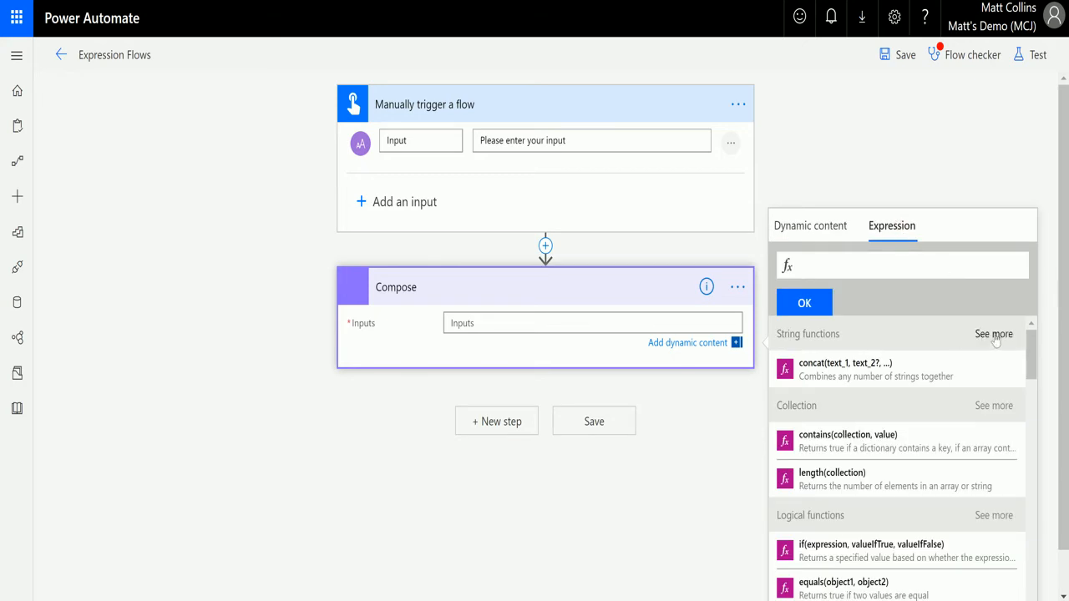
pyautogui.click(994, 334)
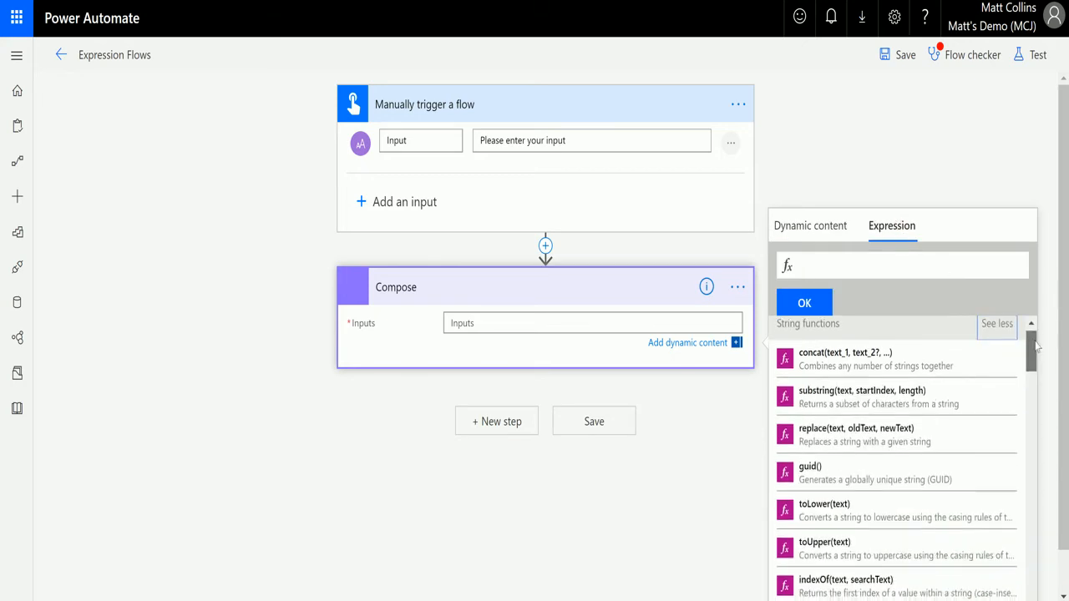
pyautogui.scroll(-3)
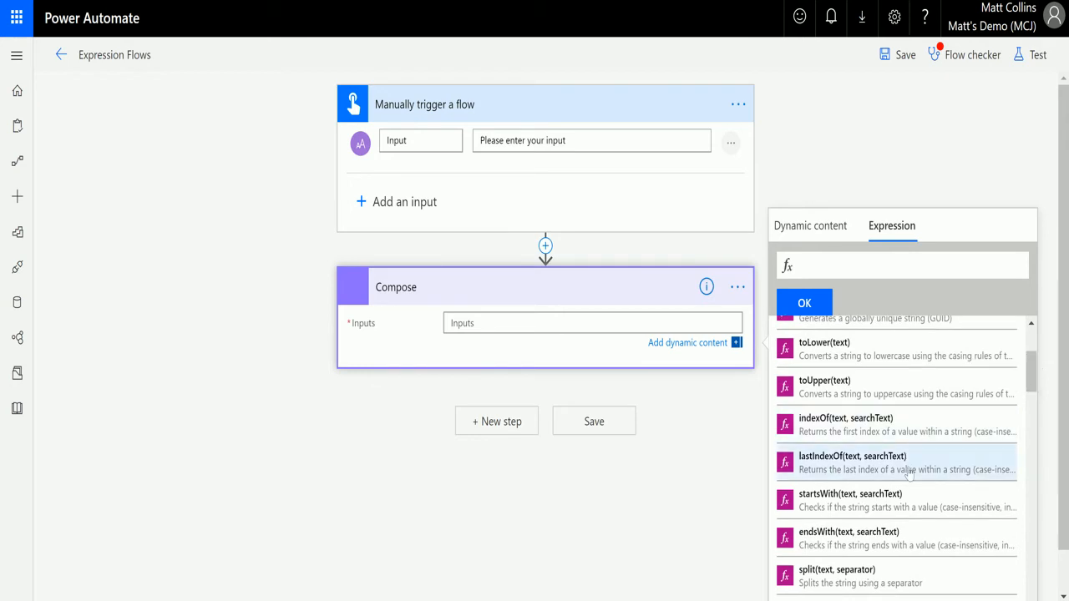
pyautogui.moveTo(846, 457)
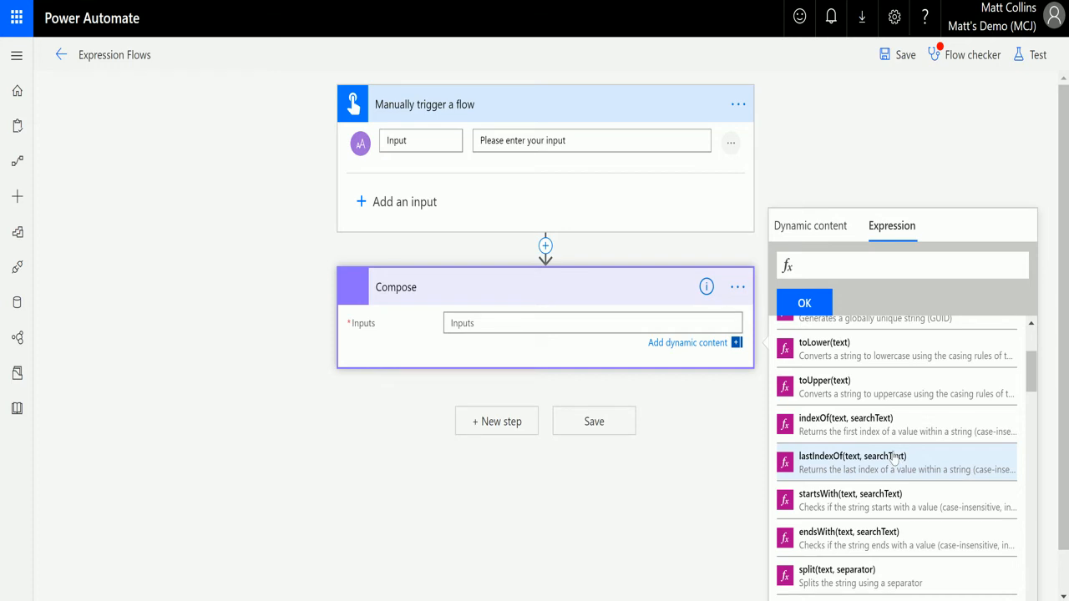
pyautogui.moveTo(981, 473)
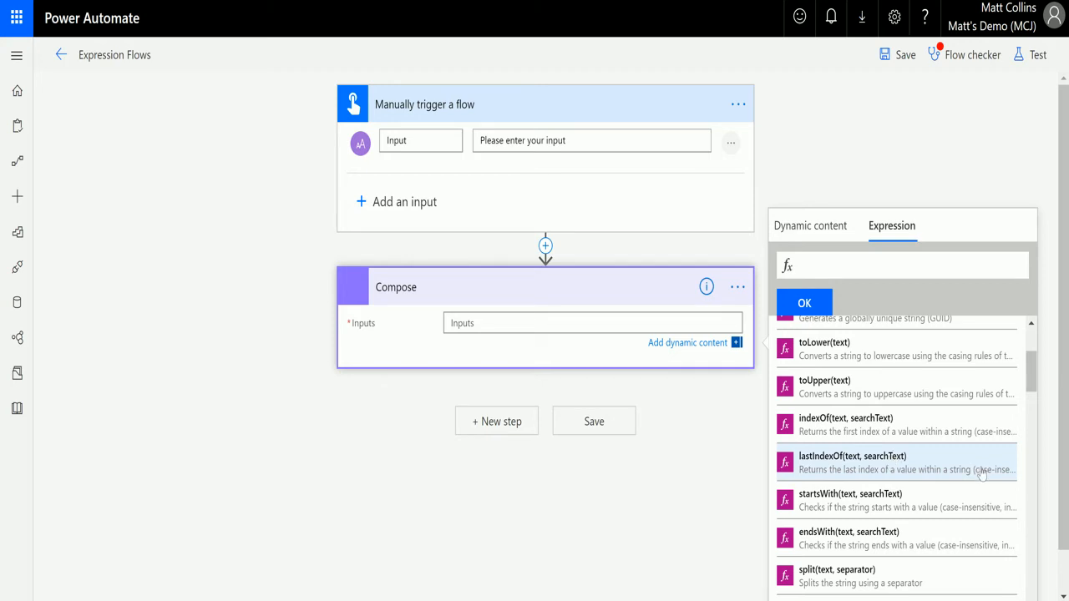
pyautogui.moveTo(894, 422)
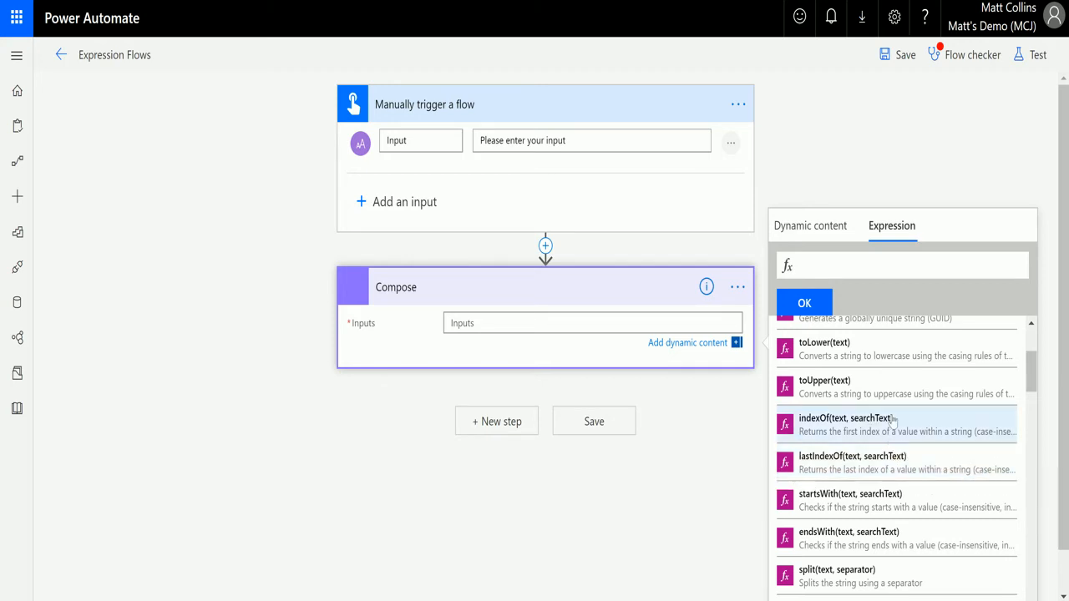
pyautogui.moveTo(947, 461)
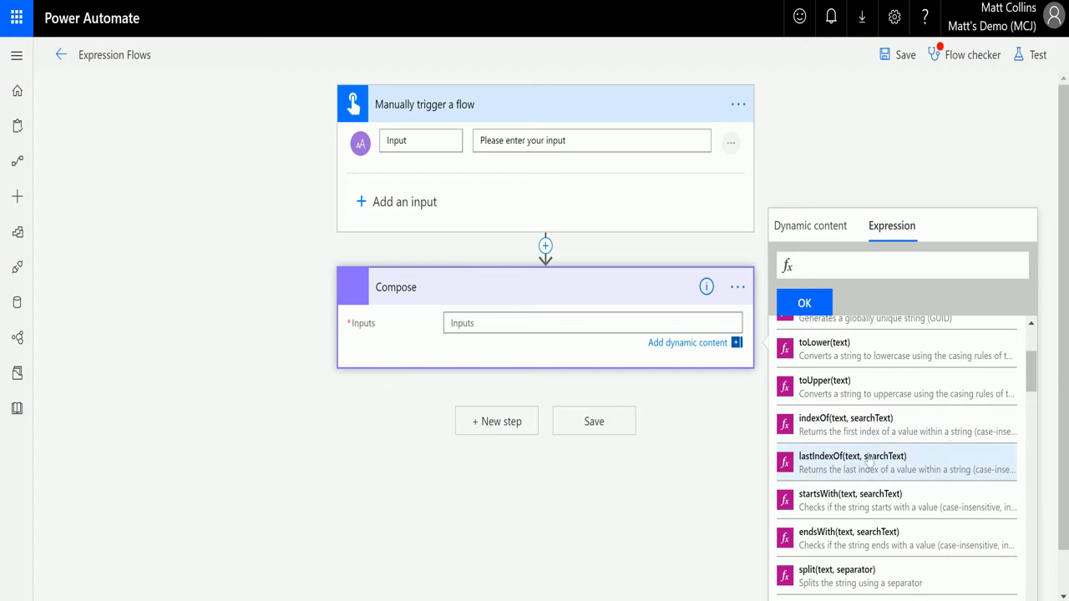
# Insert lastIndexOf(triggerBody()?['text'],'hello') as the Compose Inputs expression
pyautogui.click(852, 462)
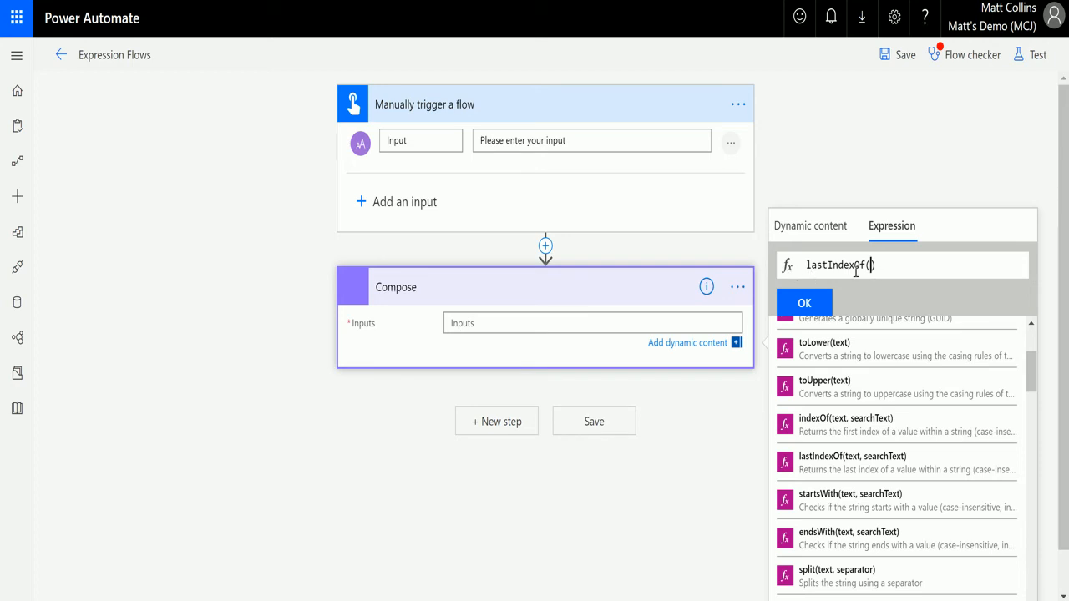
pyautogui.moveTo(952, 280)
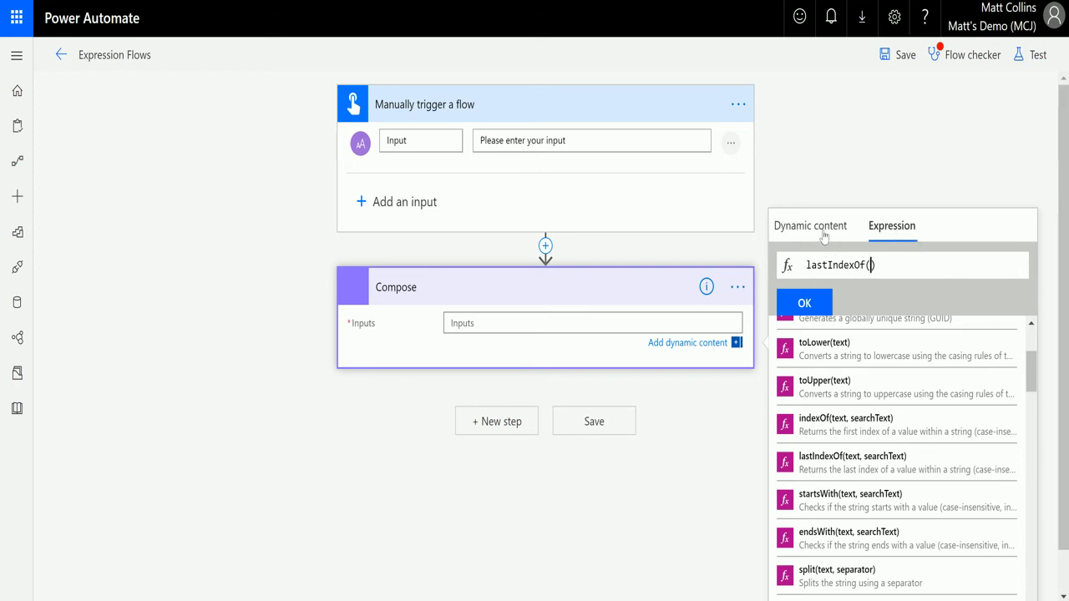
pyautogui.click(809, 226)
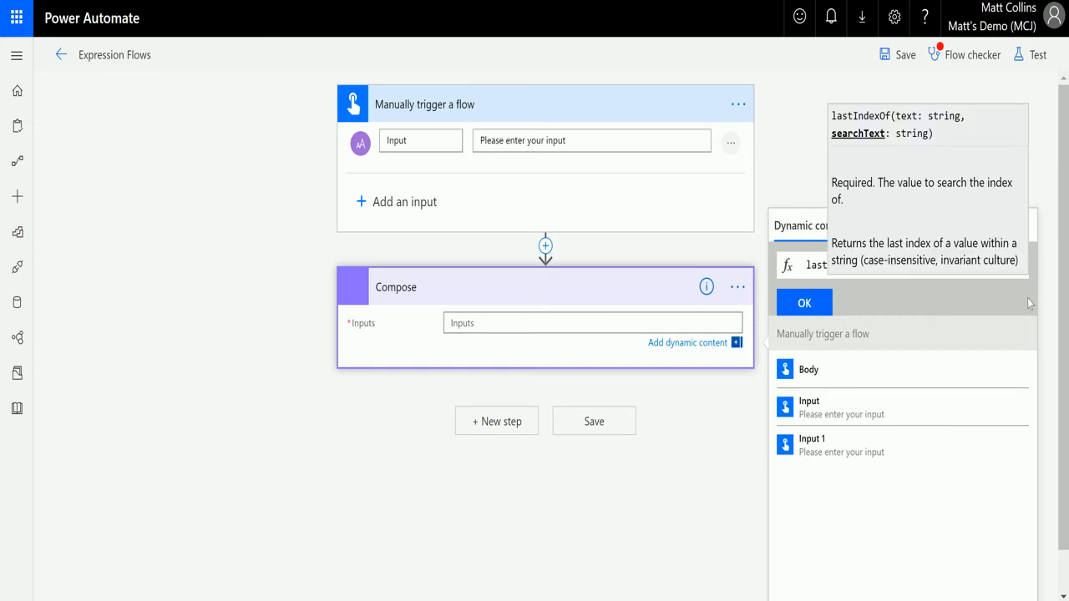
pyautogui.click(902, 407)
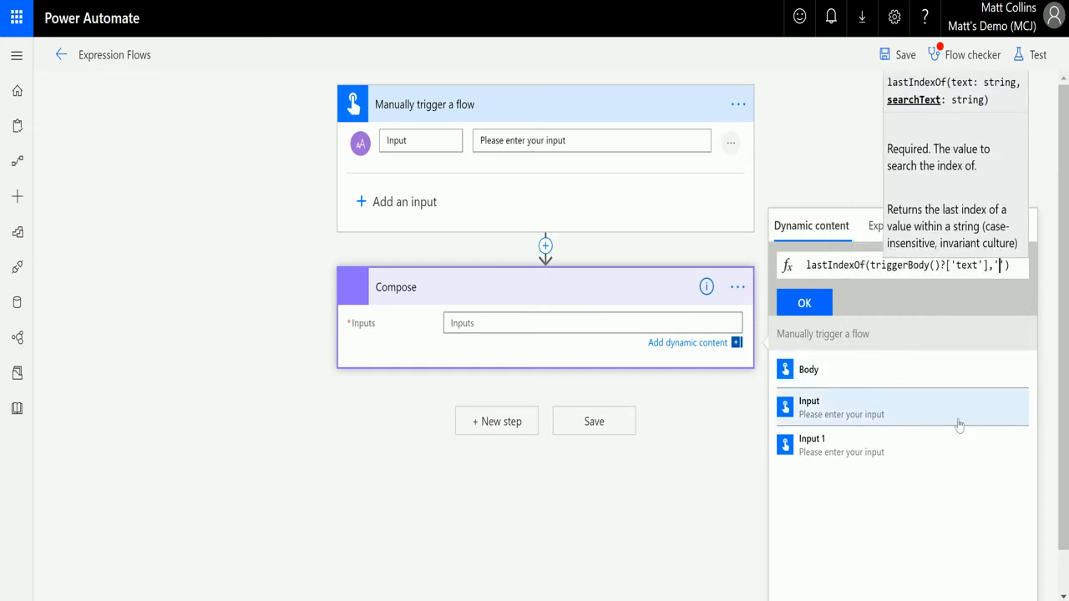
pyautogui.moveTo(975, 440)
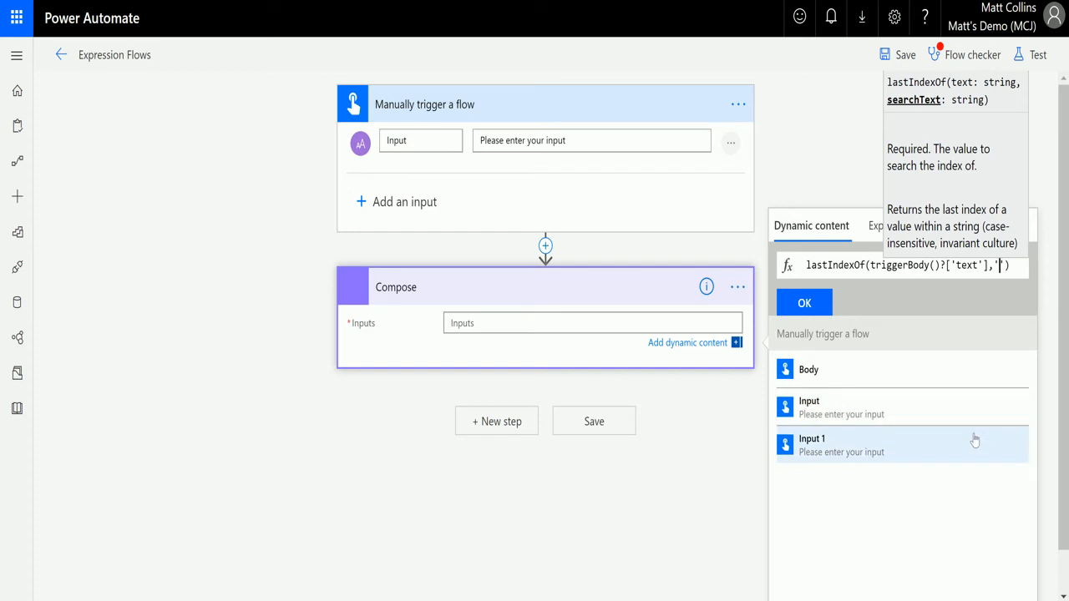
pyautogui.write('h')
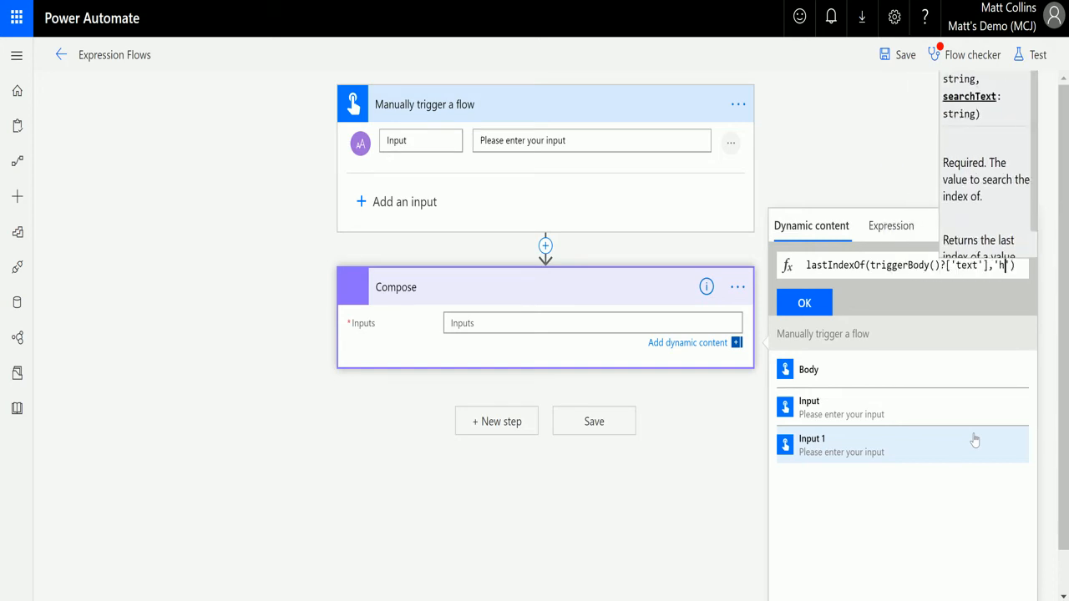
pyautogui.write('ello')
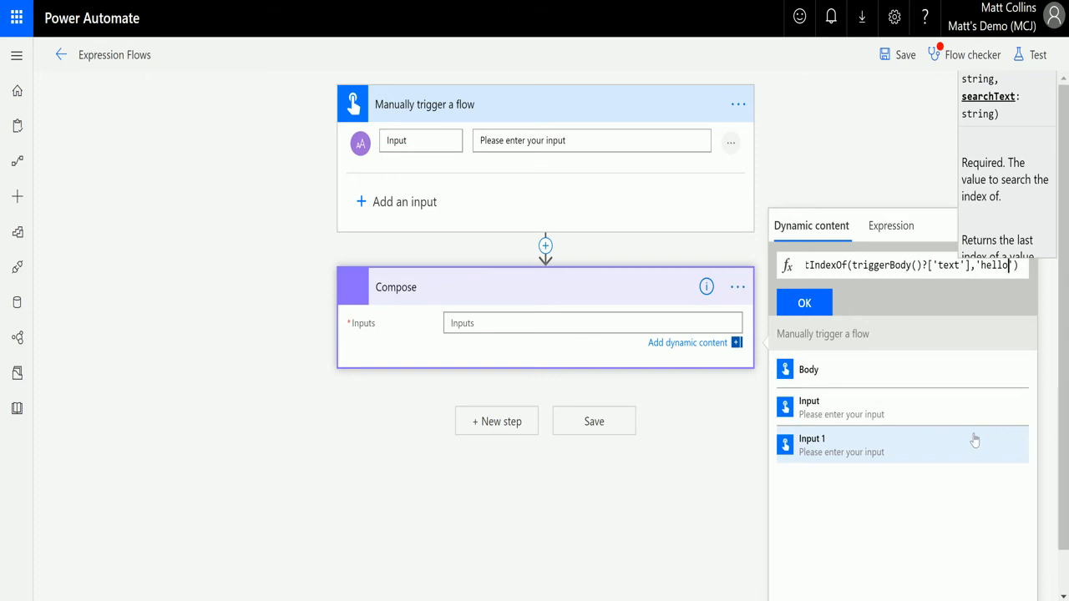
pyautogui.moveTo(855, 307)
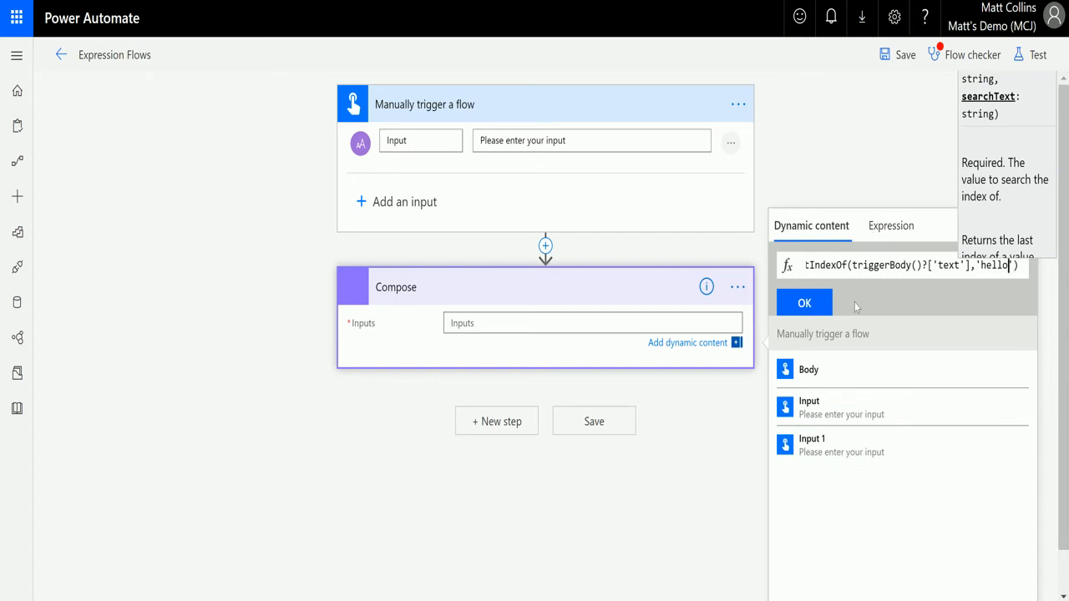
pyautogui.click(804, 303)
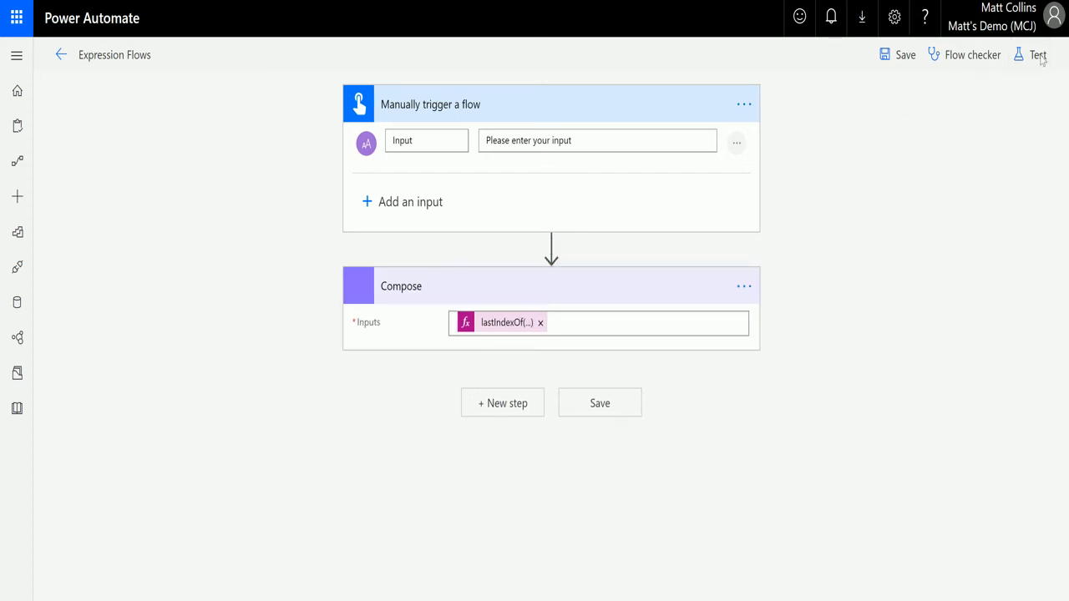
# Save the flow and start a manual test, performing the trigger action yourself
pyautogui.click(1038, 55)
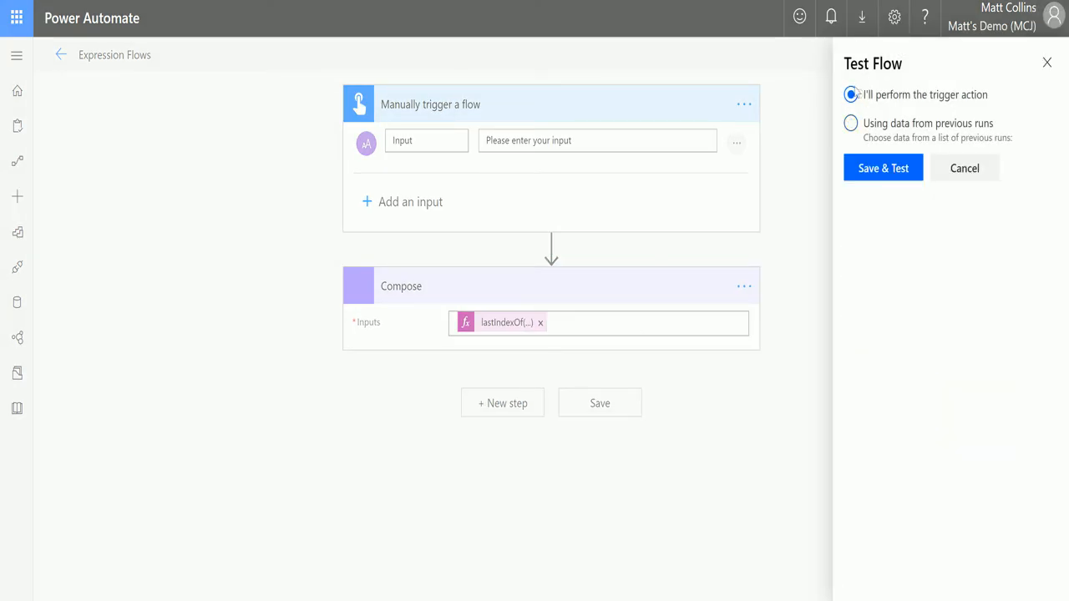
pyautogui.click(883, 168)
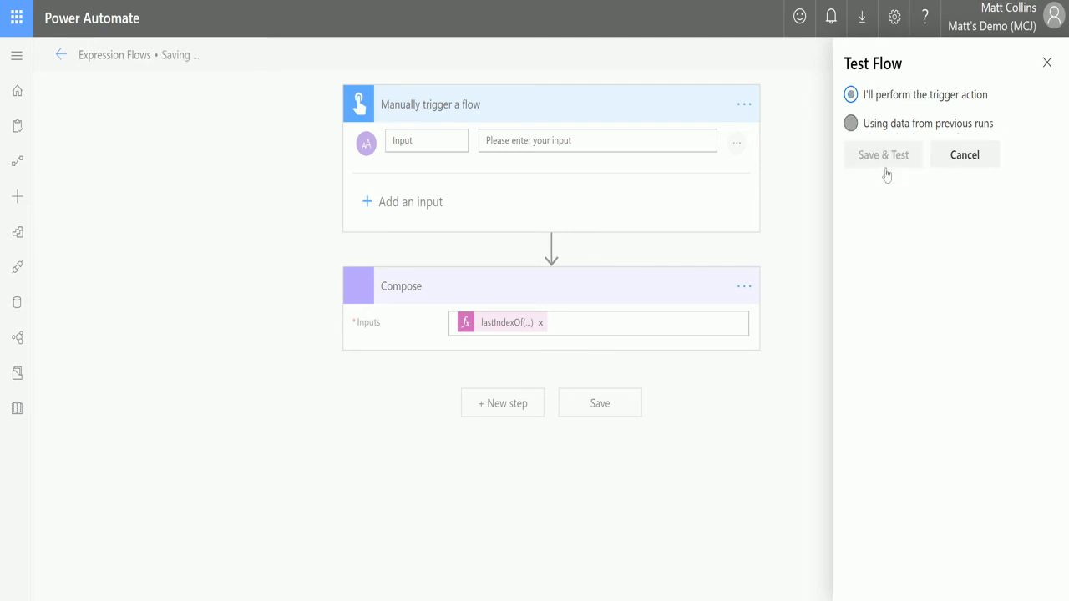
pyautogui.click(882, 155)
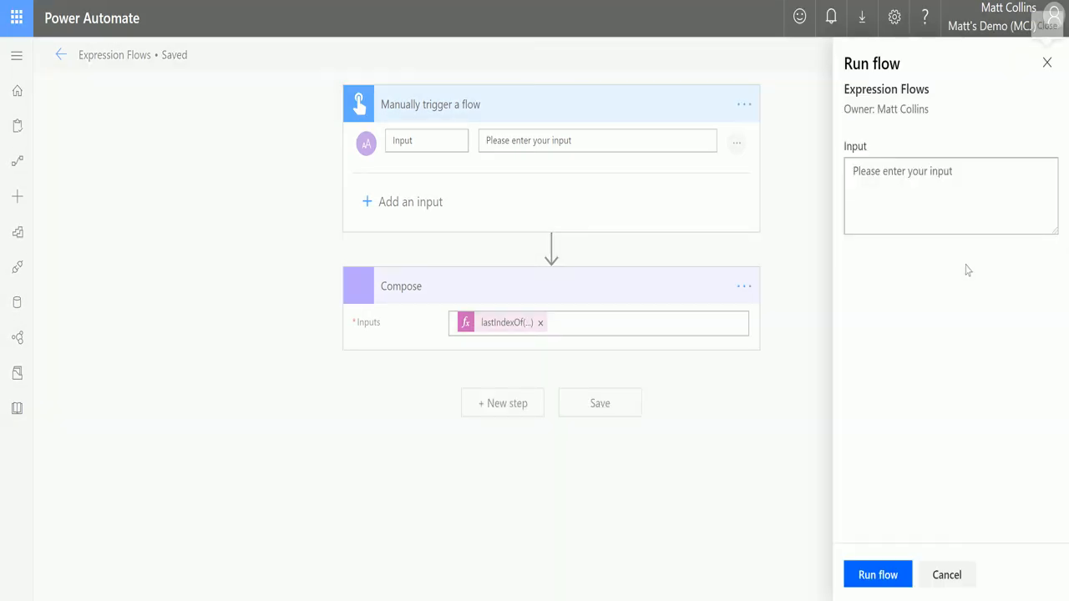
# Enter a sample sentence starting 'hello, my name is Matt' as the trigger input
pyautogui.click(951, 195)
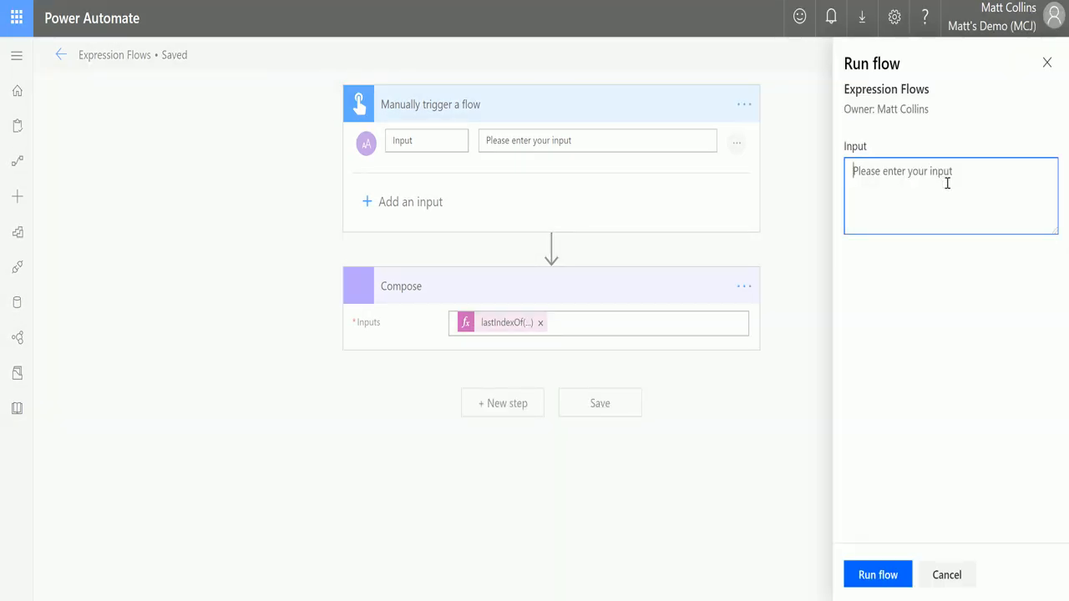
pyautogui.write('hello,')
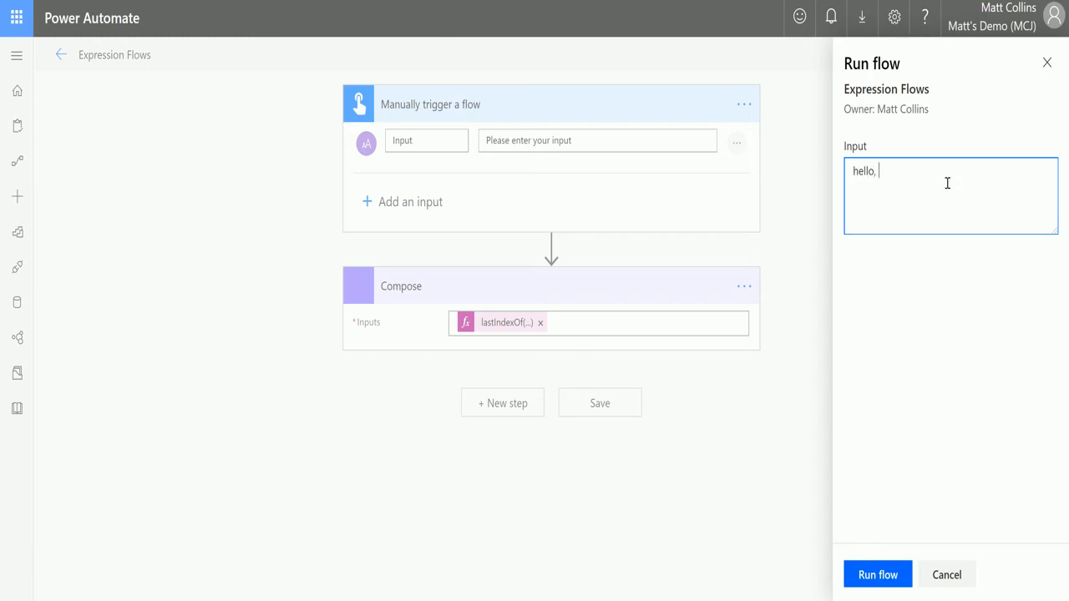
pyautogui.write('my name is Ma')
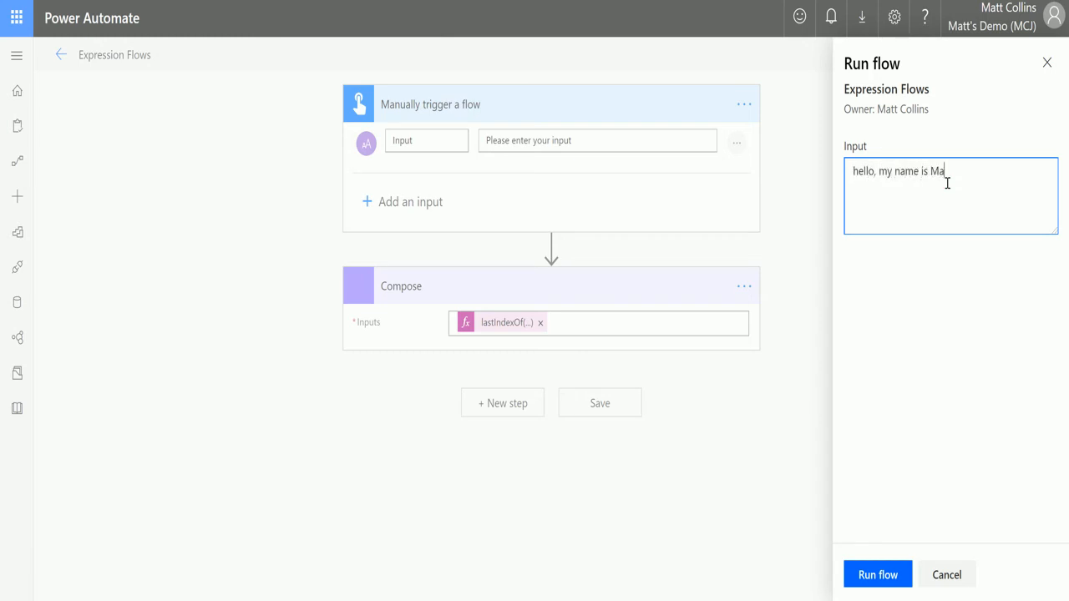
pyautogui.write('tt. Nice to')
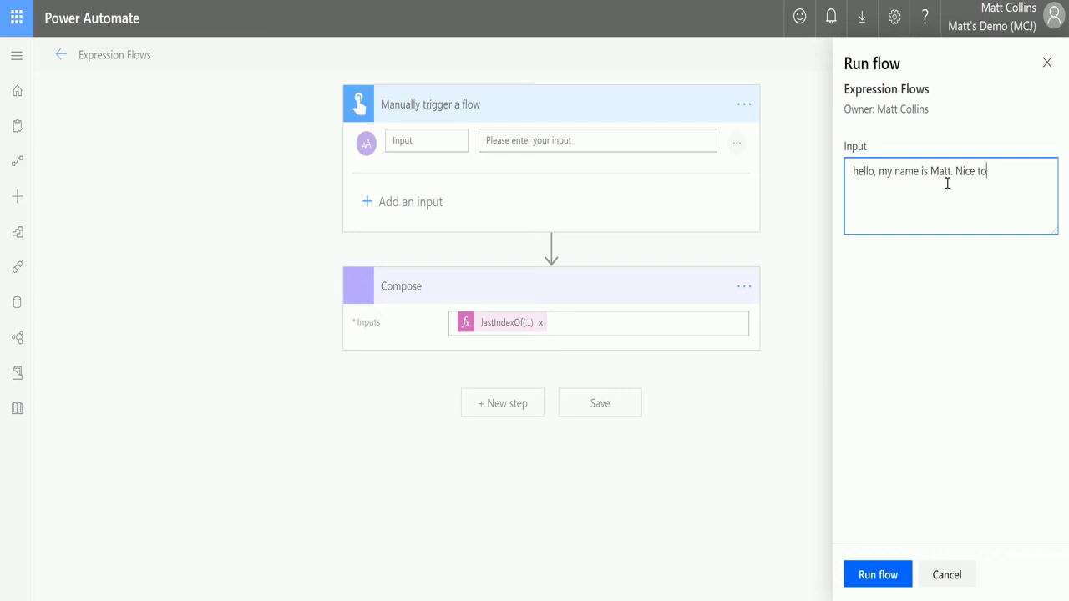
pyautogui.write('meet you fred')
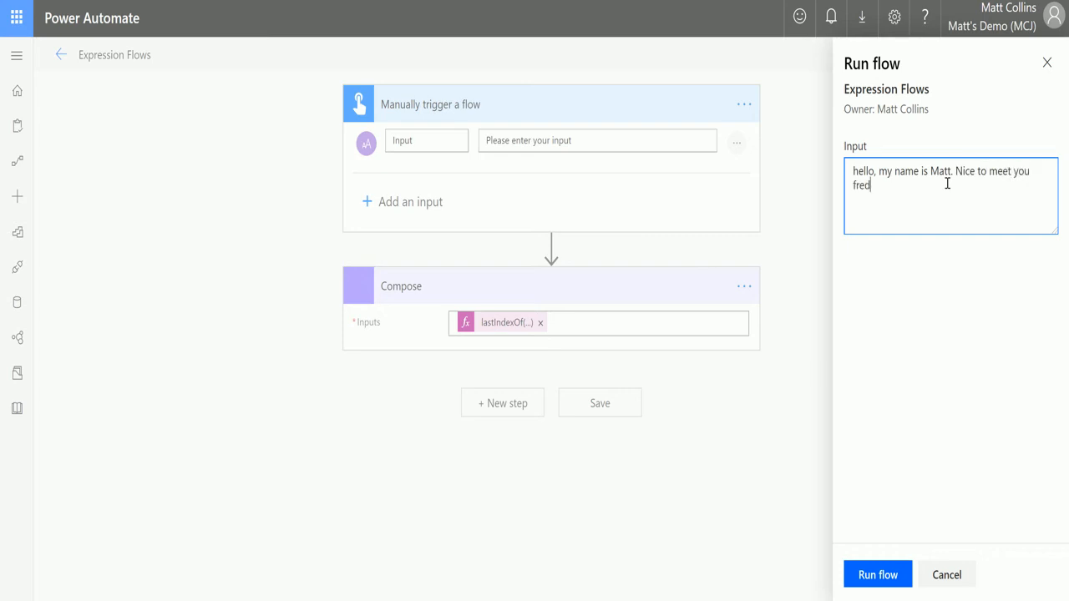
pyautogui.write('. Hello, my')
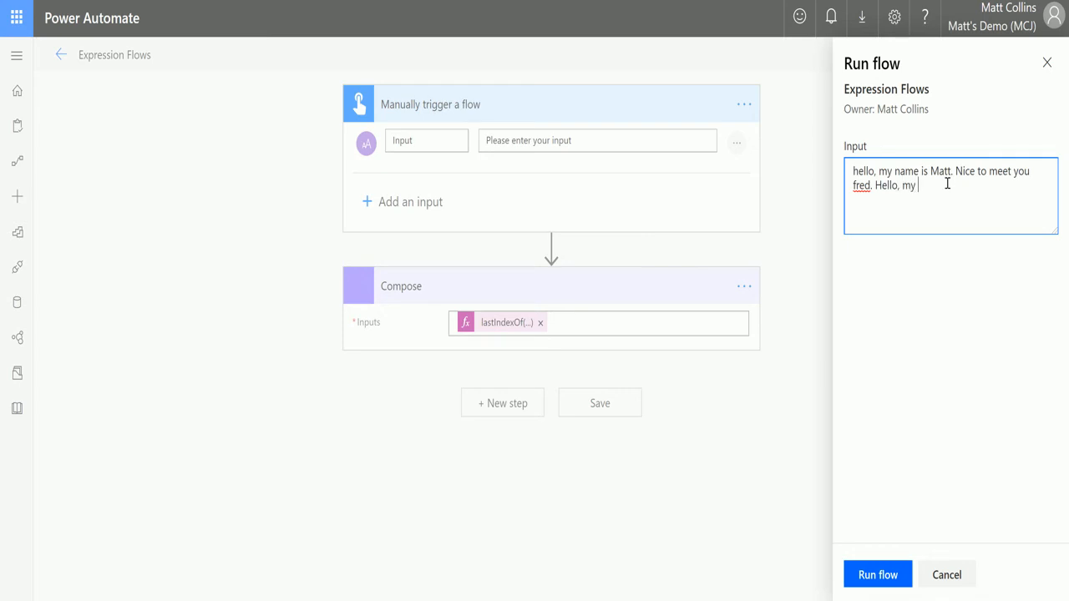
pyautogui.write('Name is fred, nice to')
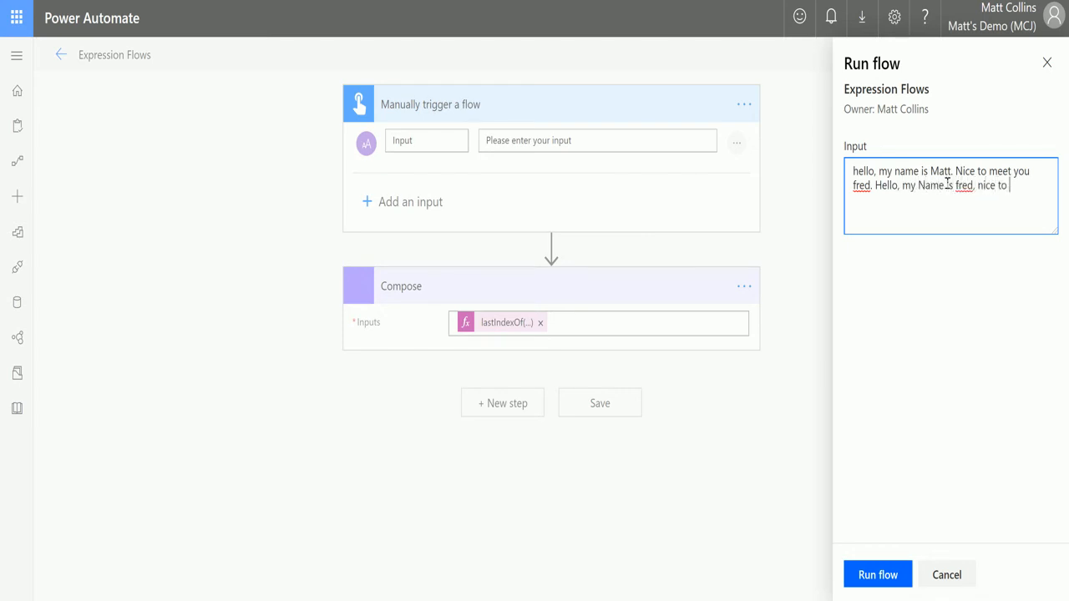
pyautogui.write('meet you Matt. Hello')
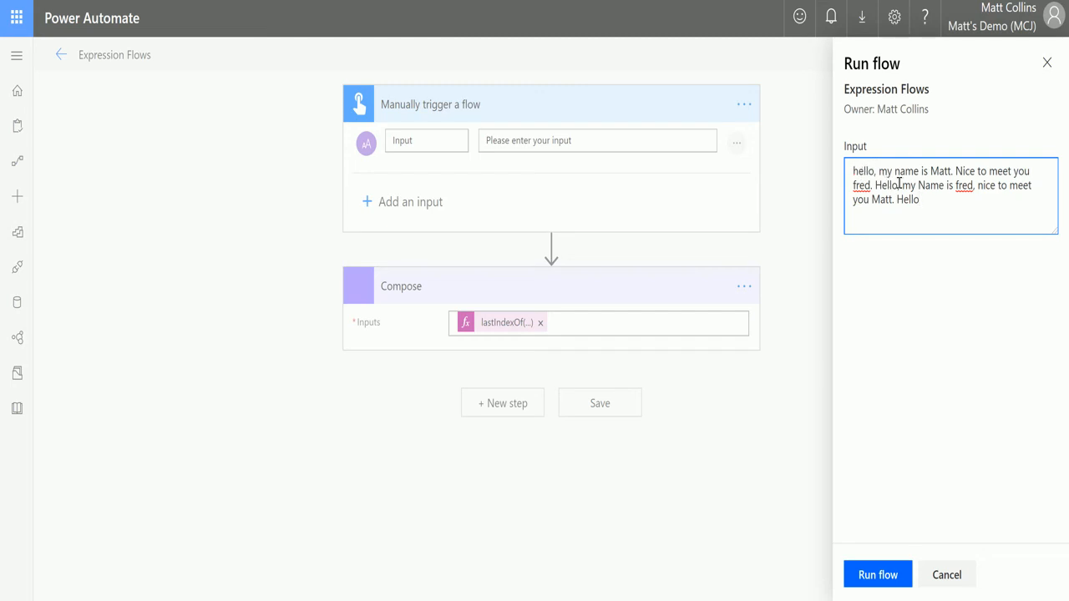
# Run the test flow and confirm the Compose step outputs 94
pyautogui.click(886, 185)
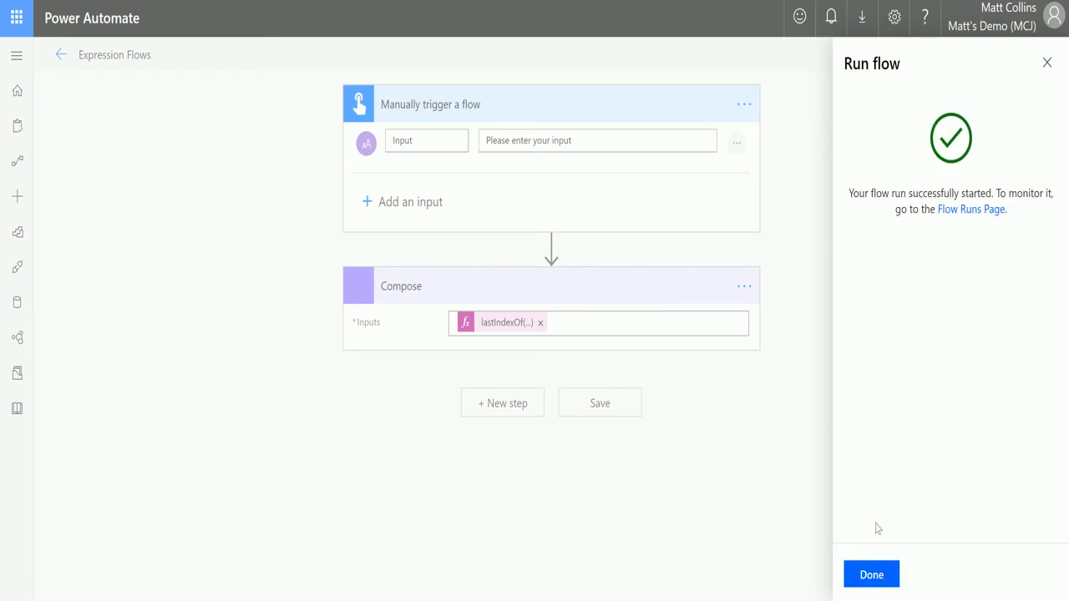
pyautogui.click(871, 575)
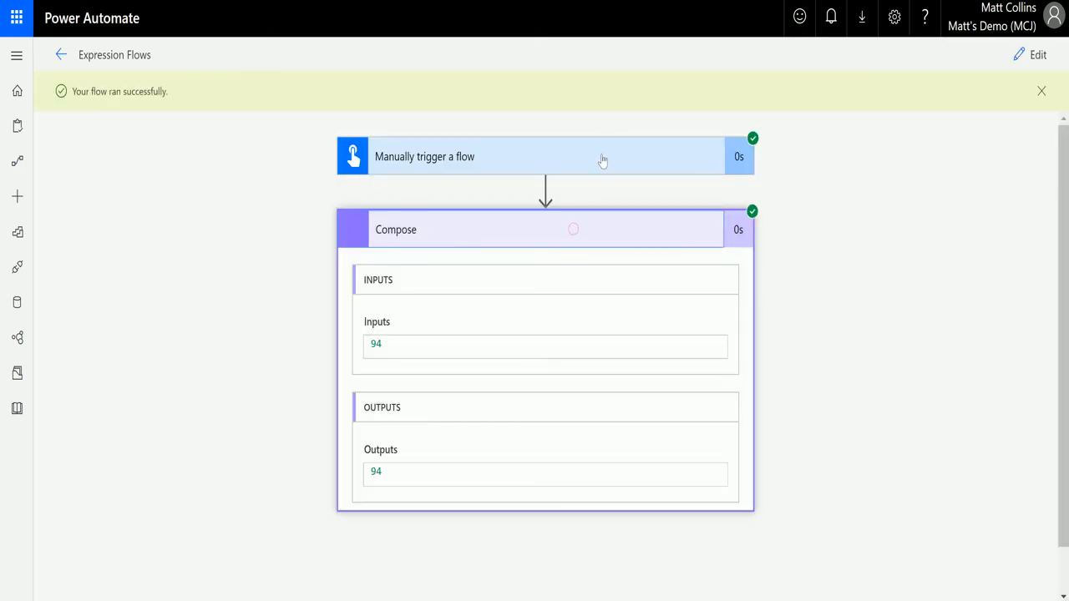
pyautogui.moveTo(551, 160)
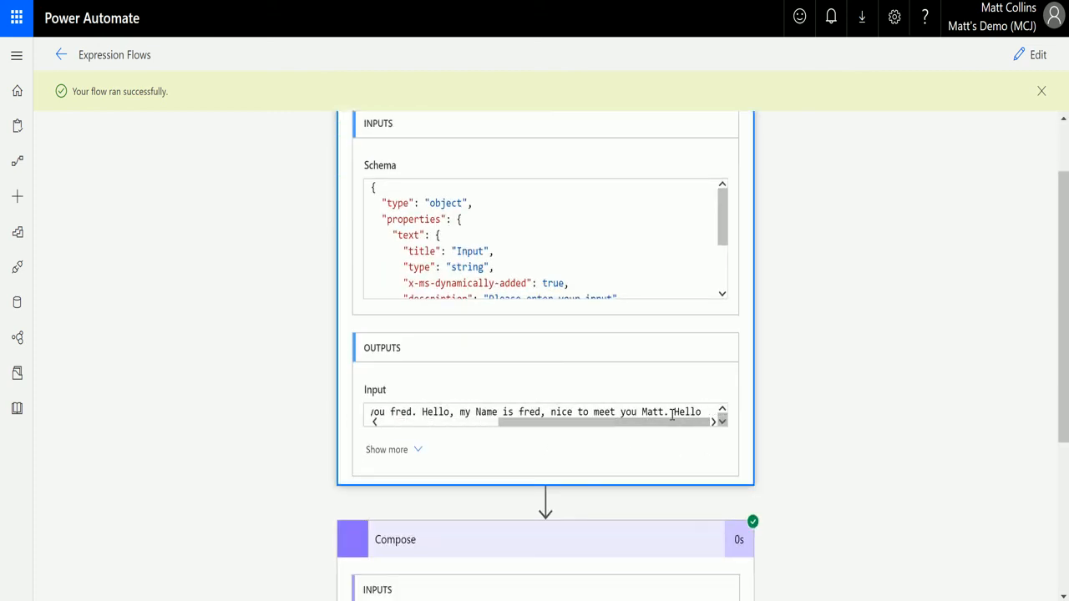
pyautogui.scroll(-3)
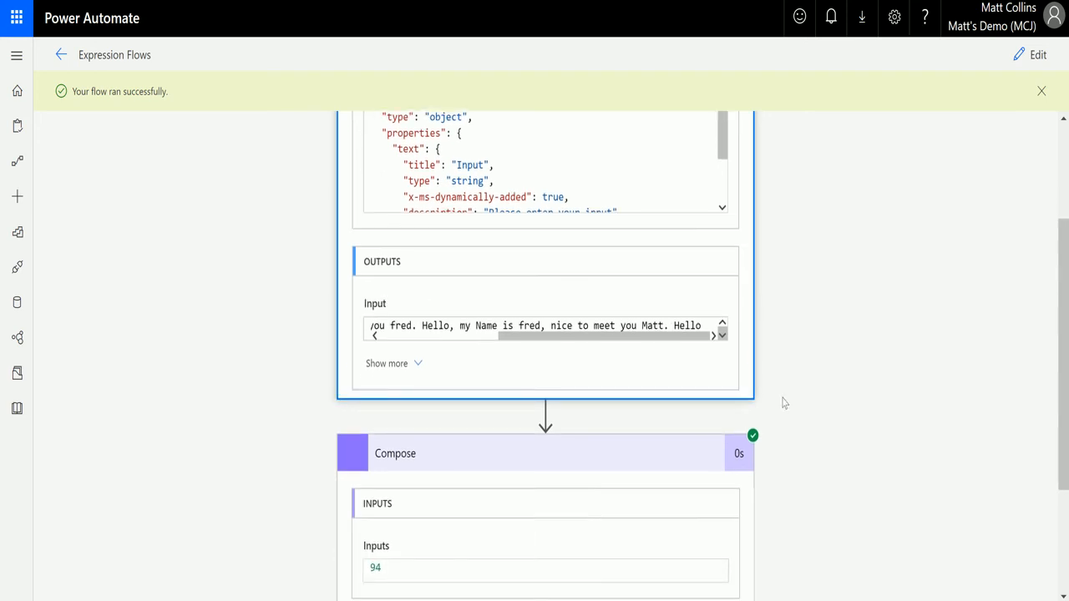
pyautogui.scroll(-3)
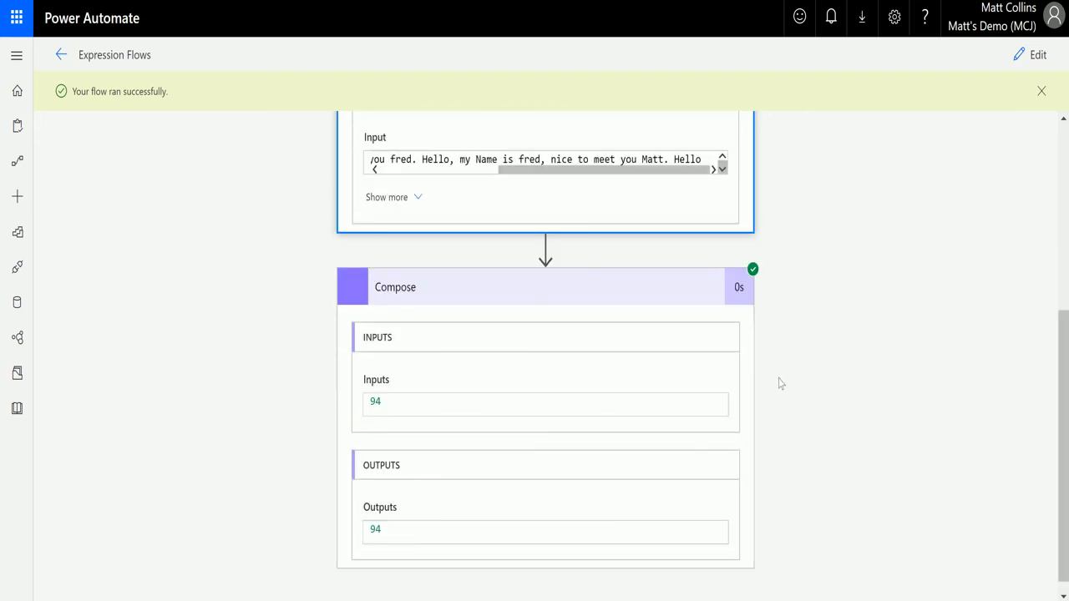
pyautogui.moveTo(795, 356)
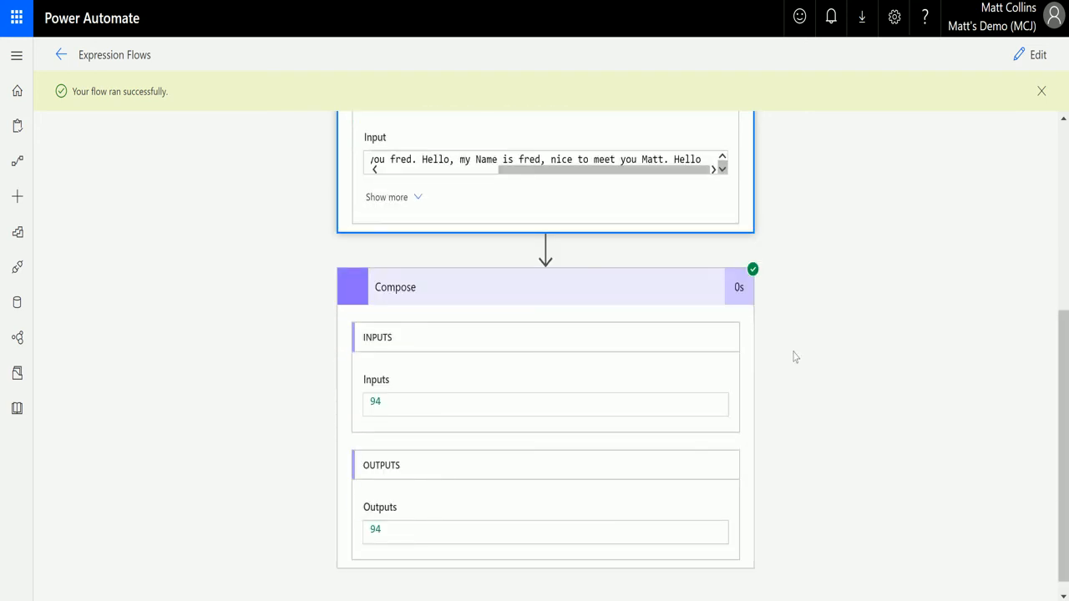